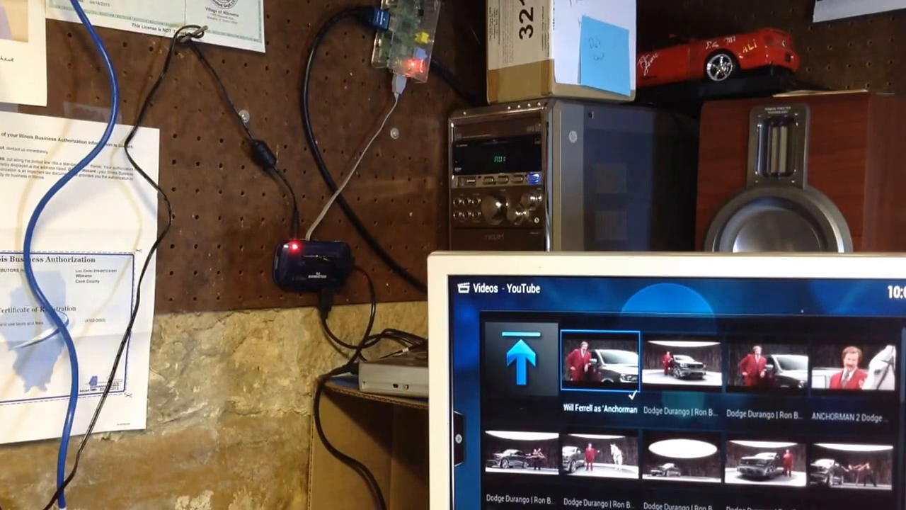
# Select the bottom-row Ron Burgundy Dodge video in the YouTube grid and start its stream.
pyautogui.press('Right')
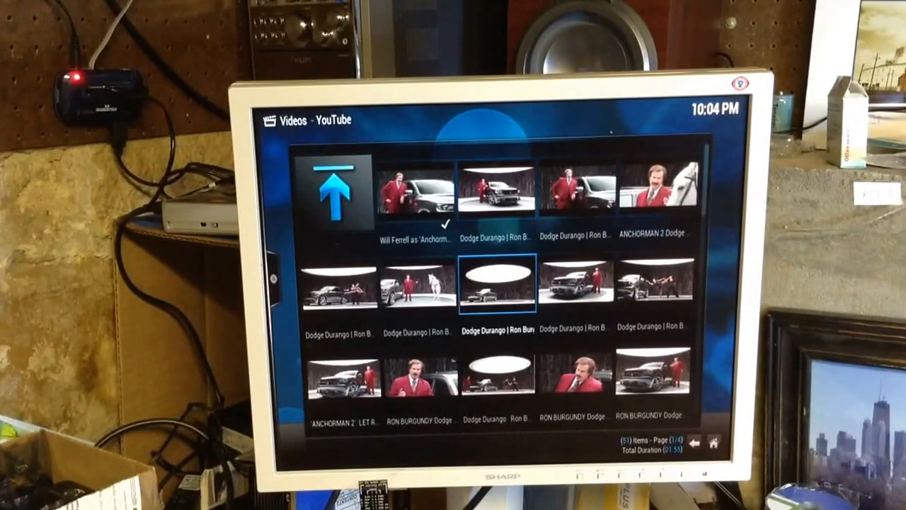
pyautogui.press('Down')
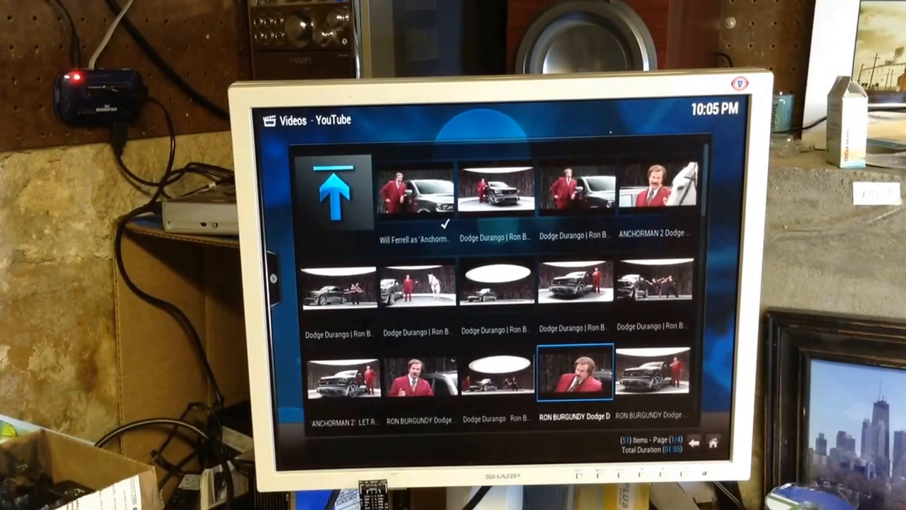
pyautogui.click(576, 372)
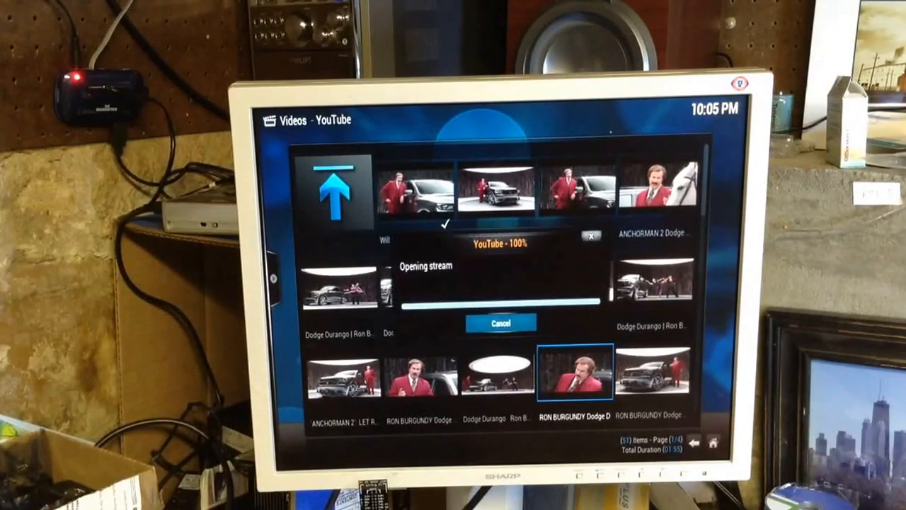